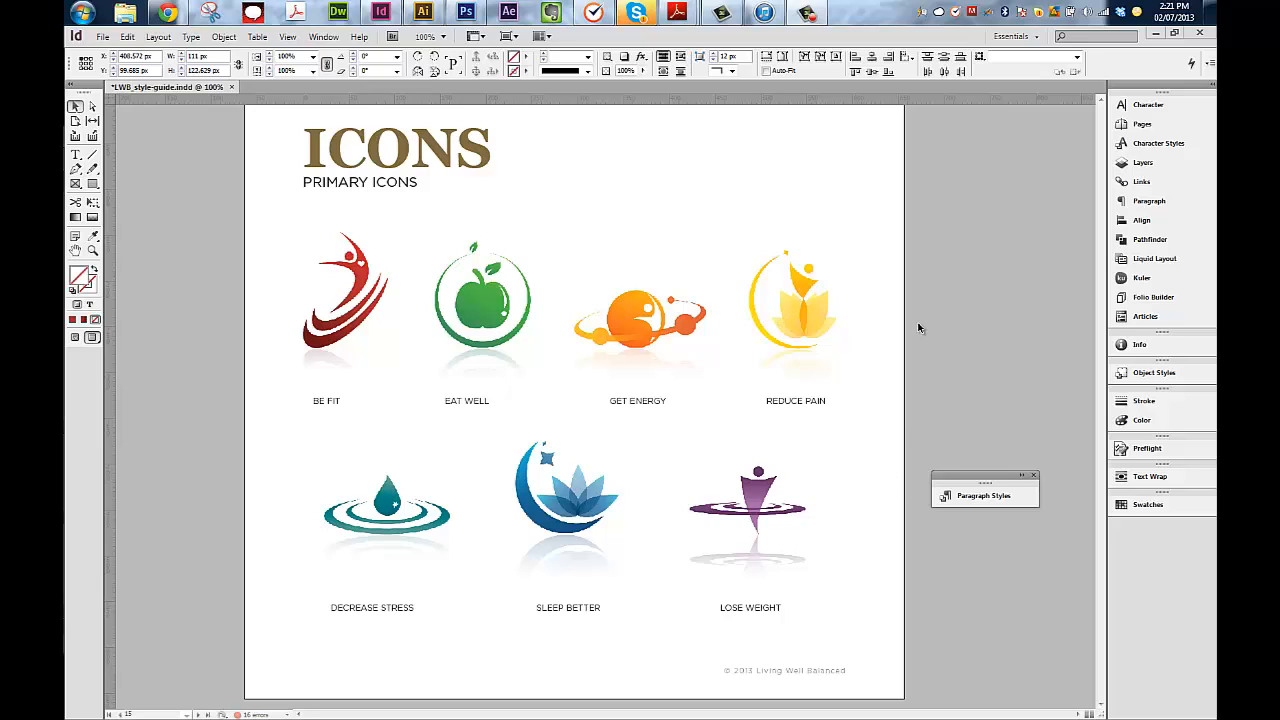
pyautogui.moveTo(904, 440)
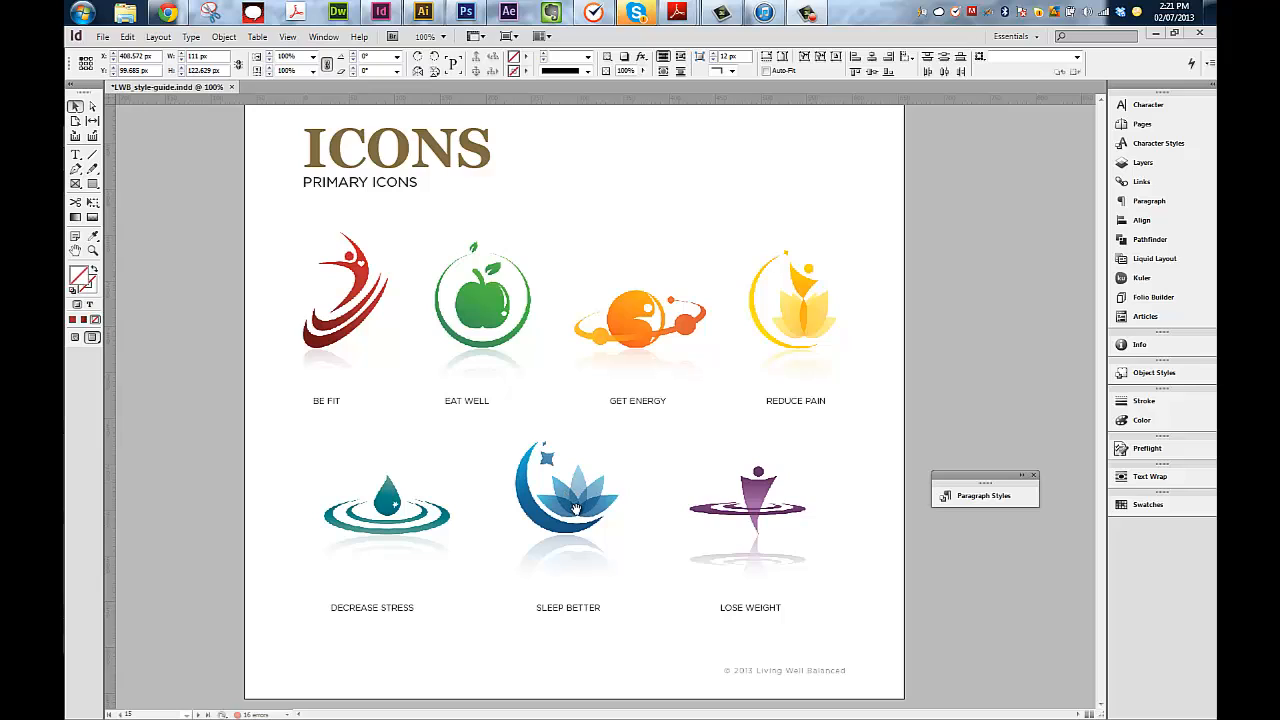
pyautogui.moveTo(656, 488)
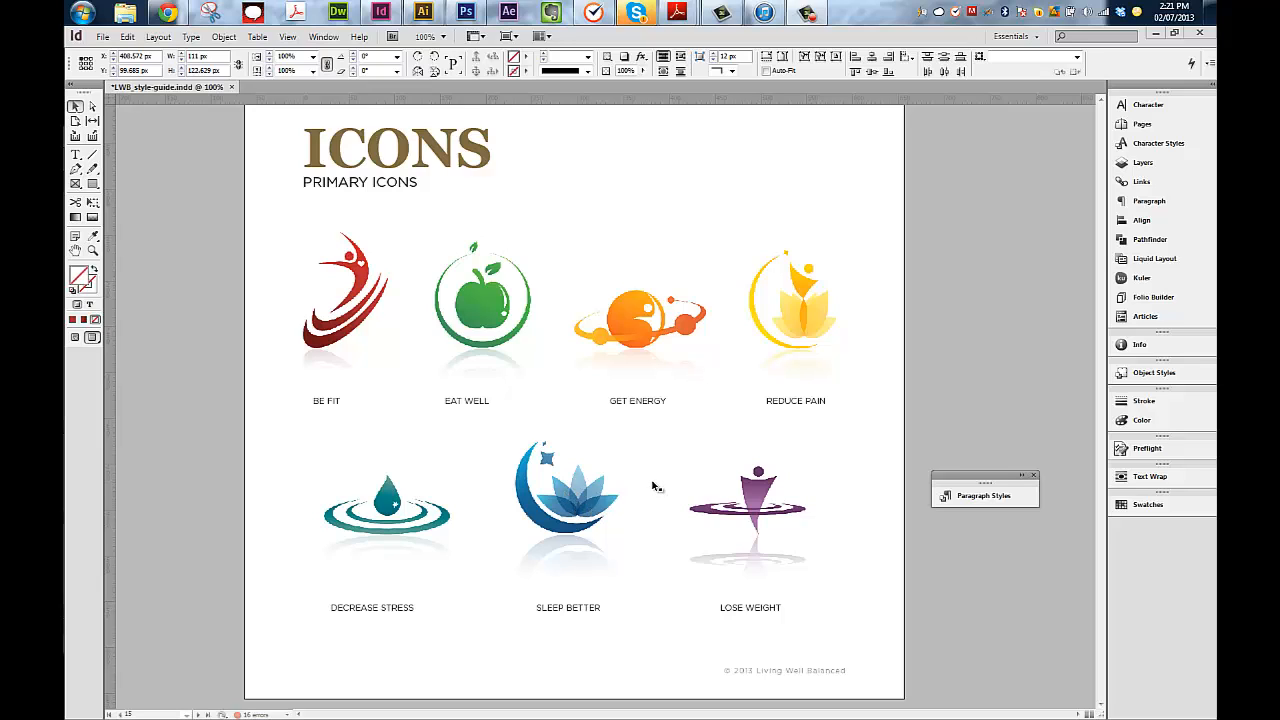
pyautogui.moveTo(664, 540)
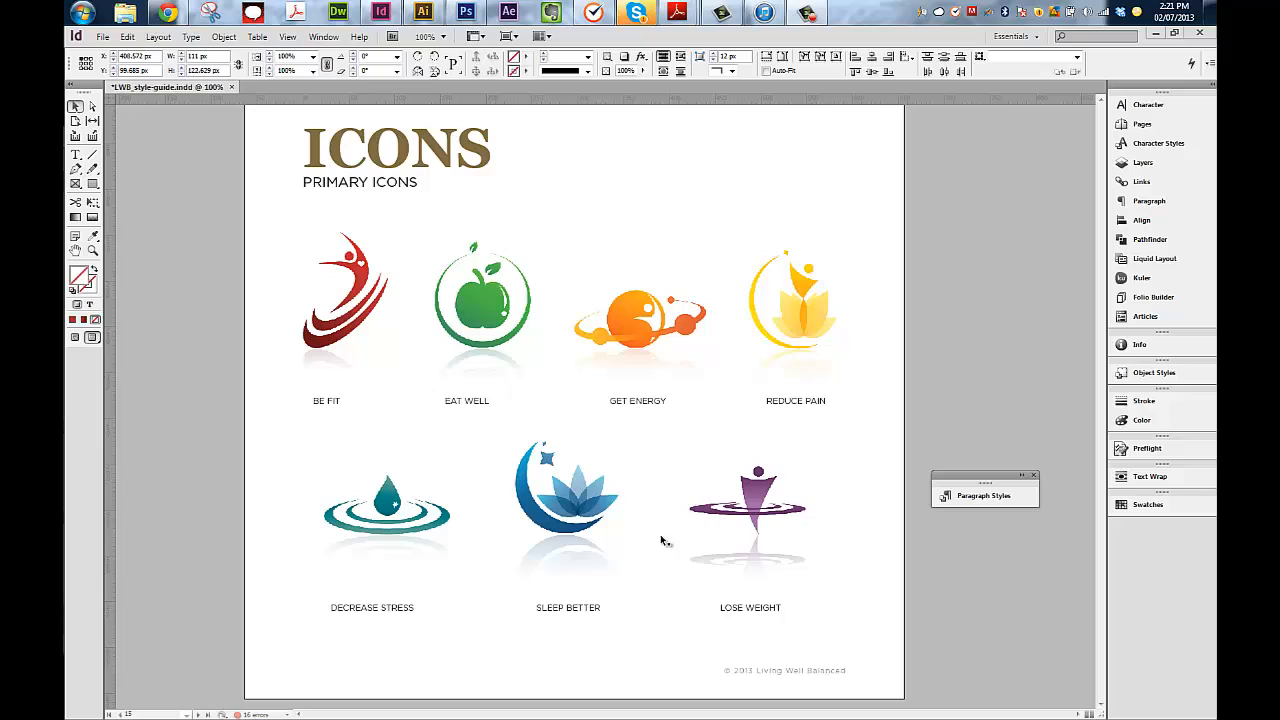
pyautogui.moveTo(504, 520)
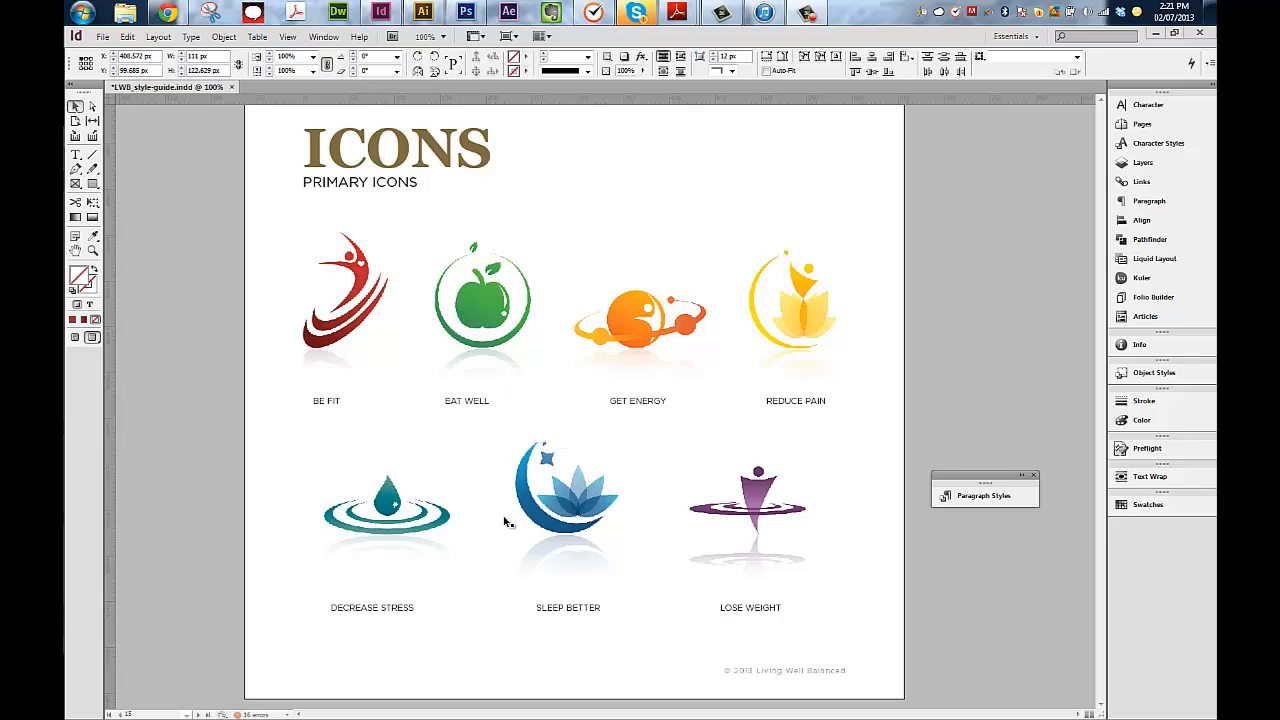
pyautogui.moveTo(608, 582)
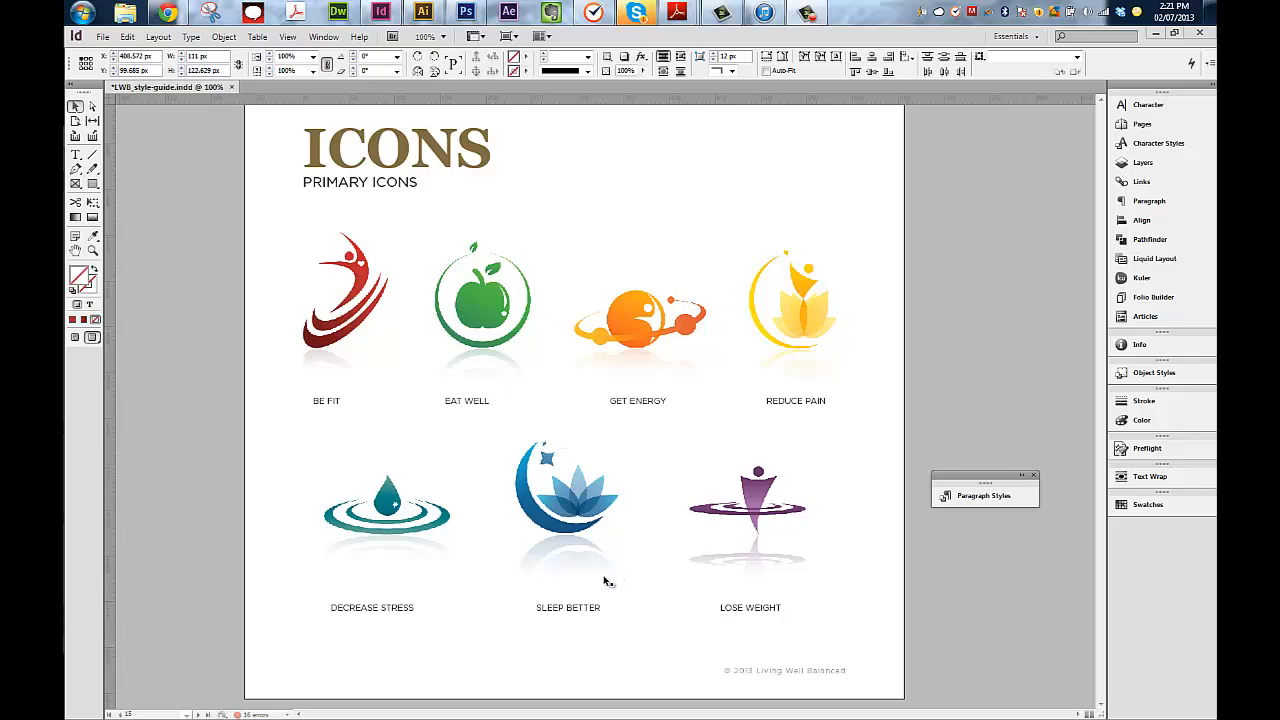
pyautogui.moveTo(588, 552)
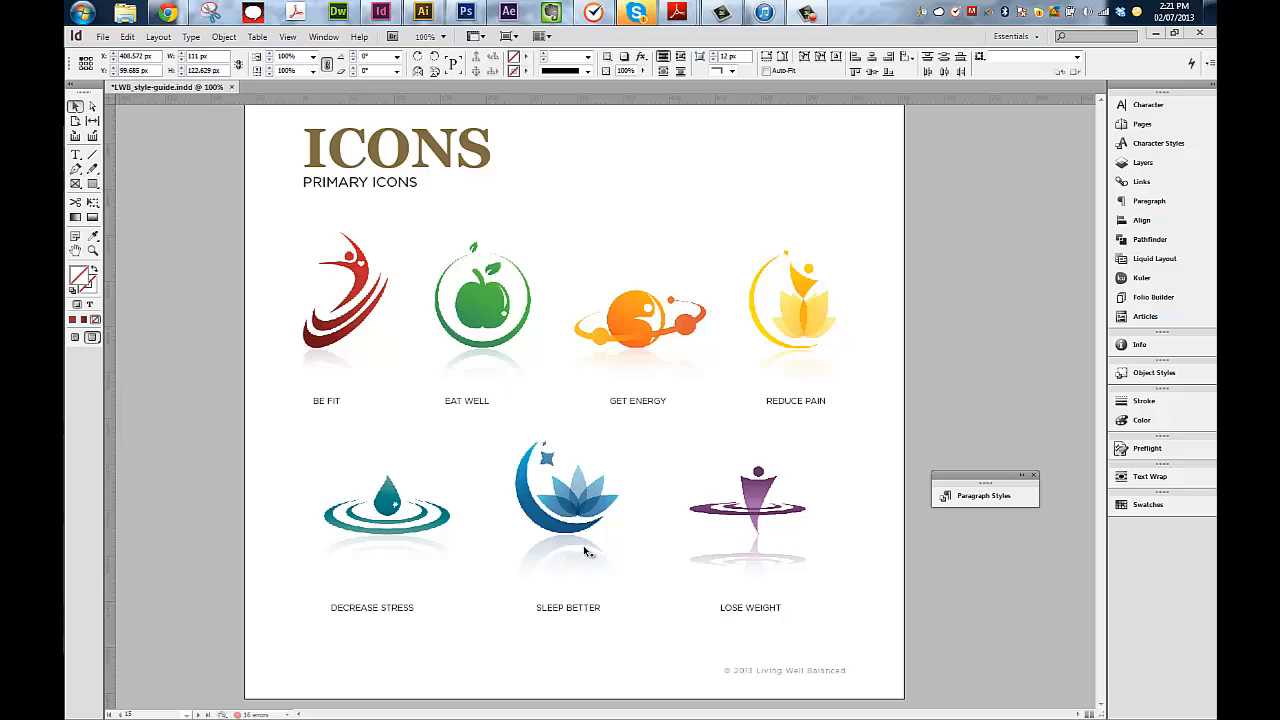
pyautogui.moveTo(640, 518)
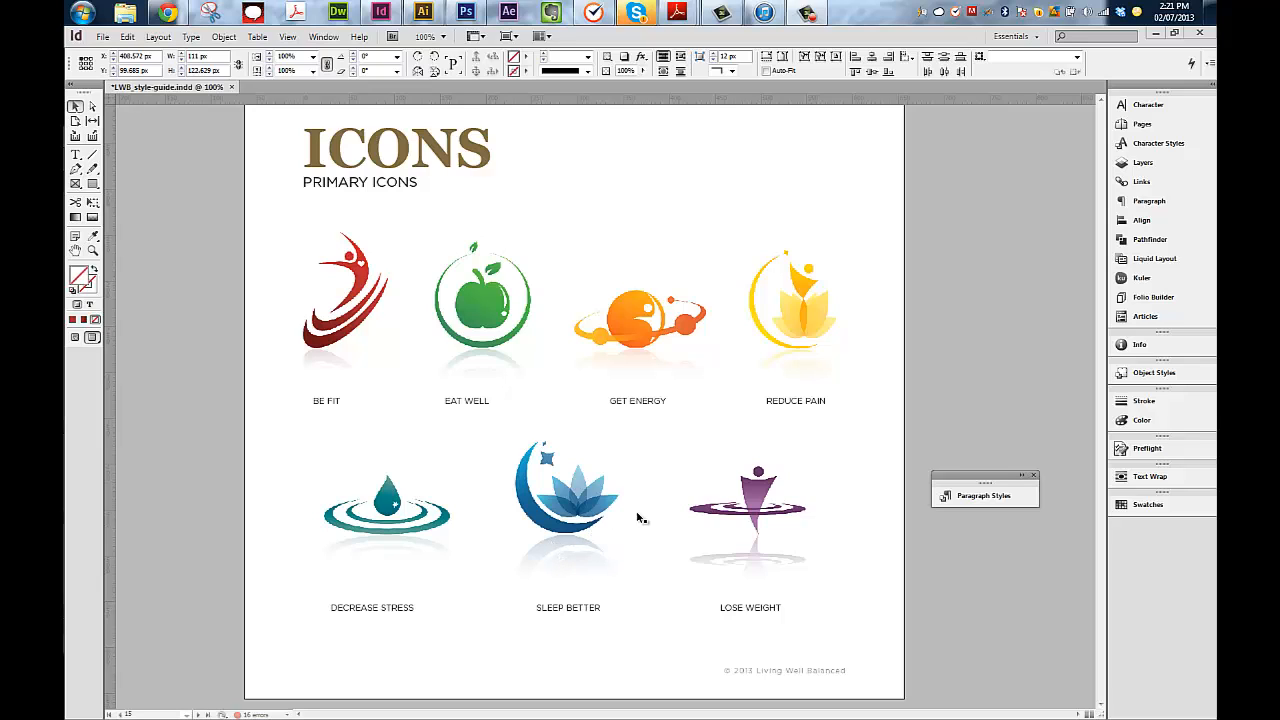
pyautogui.moveTo(632, 528)
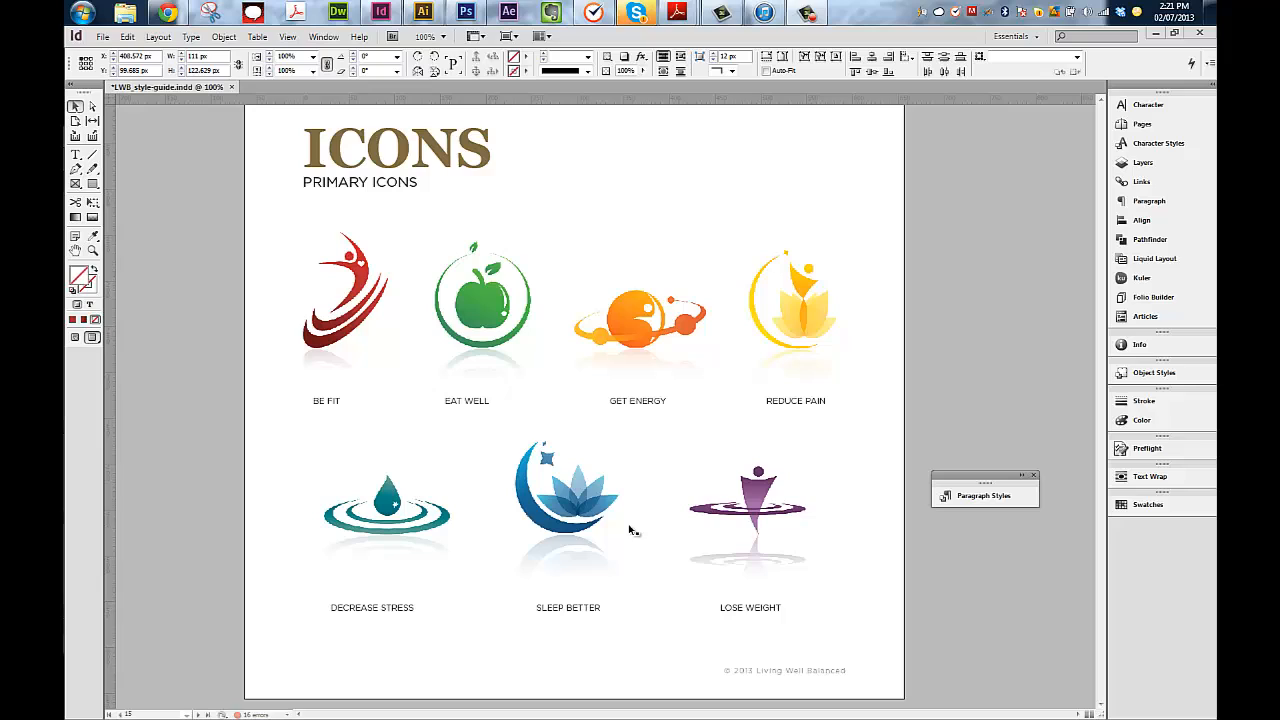
pyautogui.moveTo(596, 544)
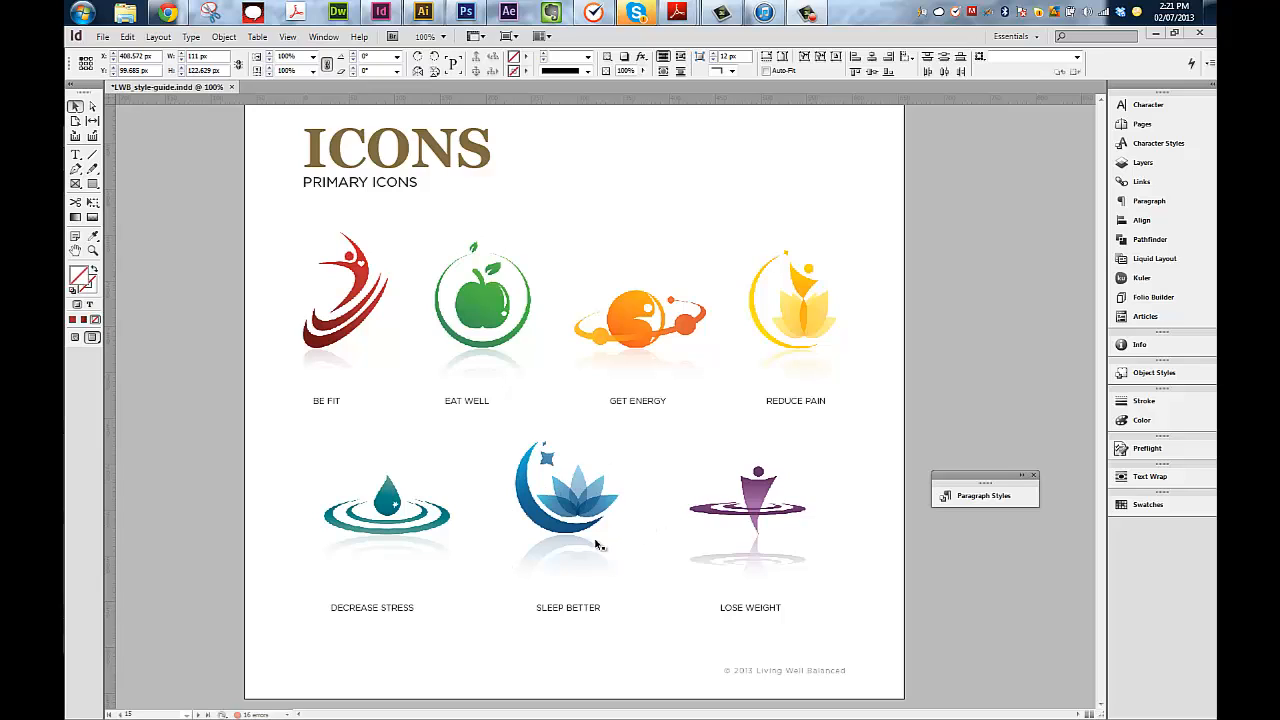
pyautogui.moveTo(664, 544)
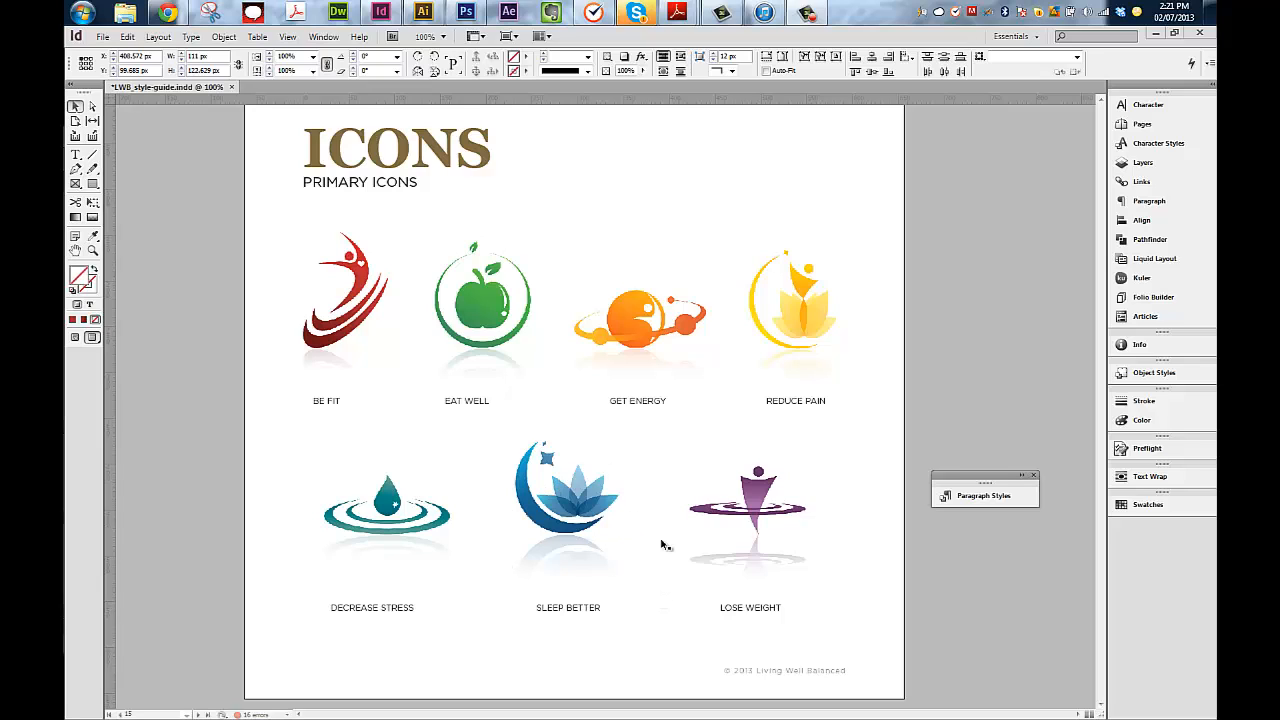
pyautogui.moveTo(604, 458)
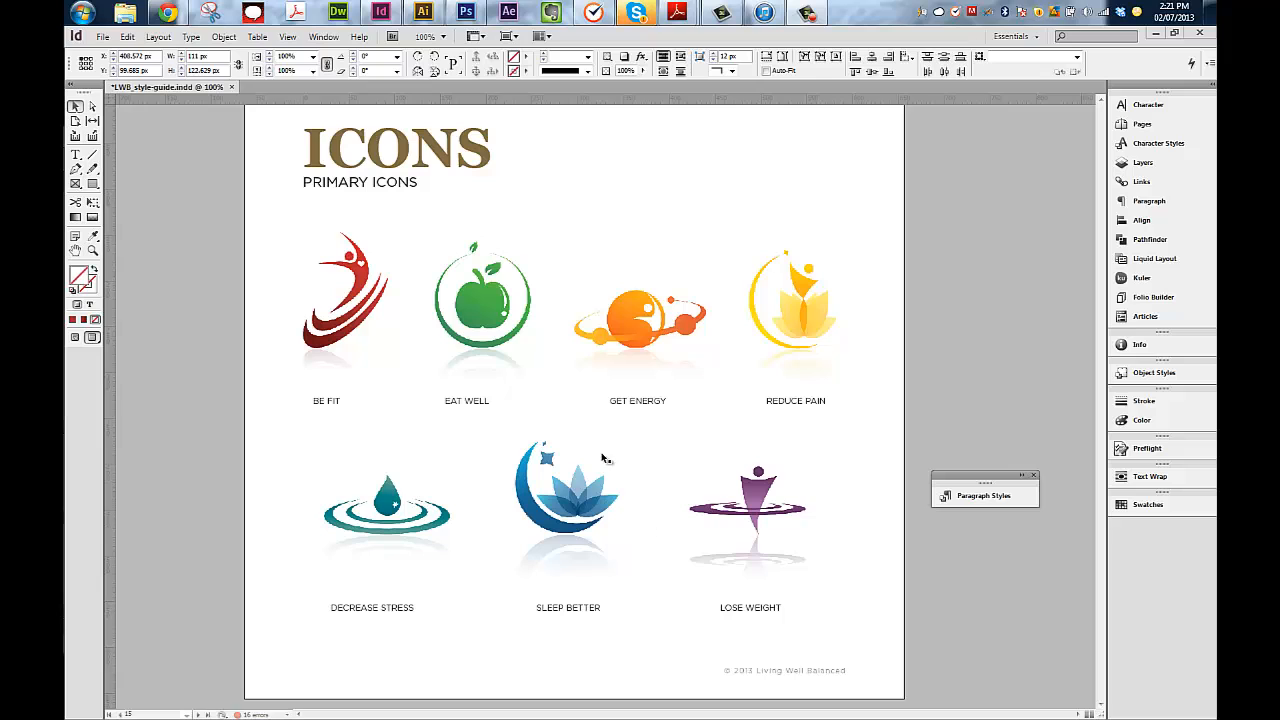
pyautogui.moveTo(608, 478)
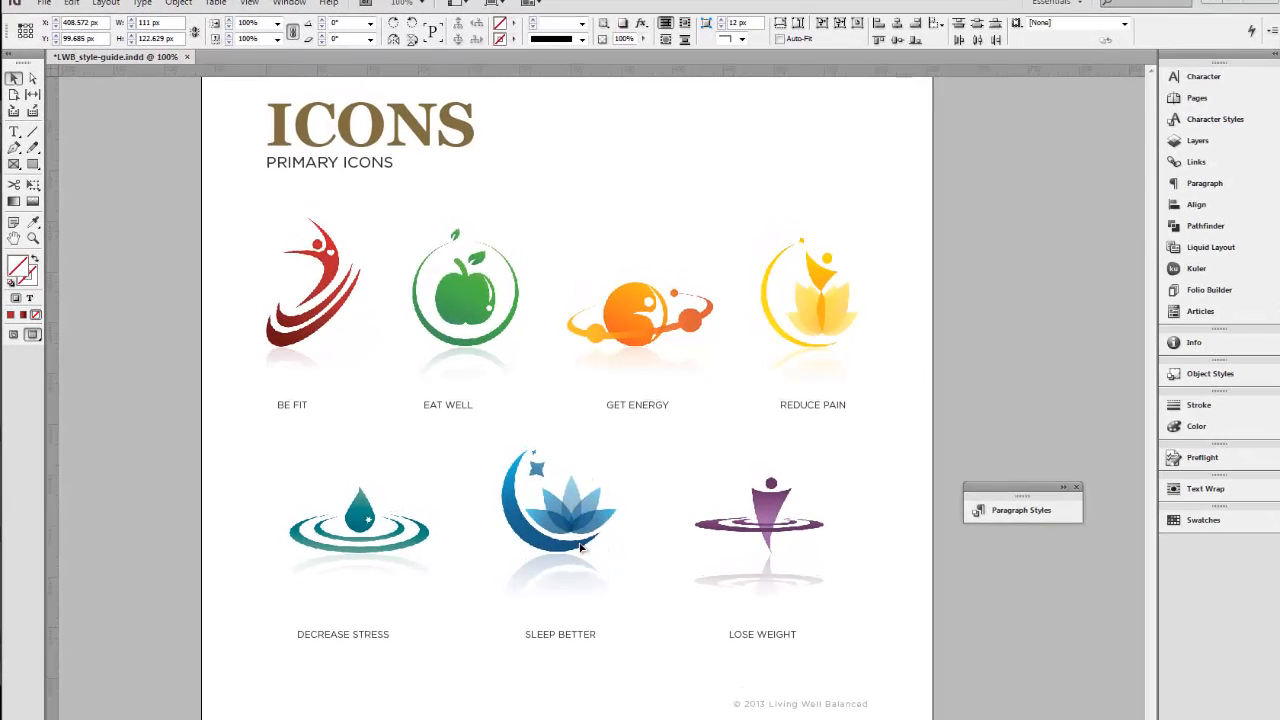
# Step: Select the Sleep Better icon as the item to be replaced via Place
pyautogui.click(44, 4)
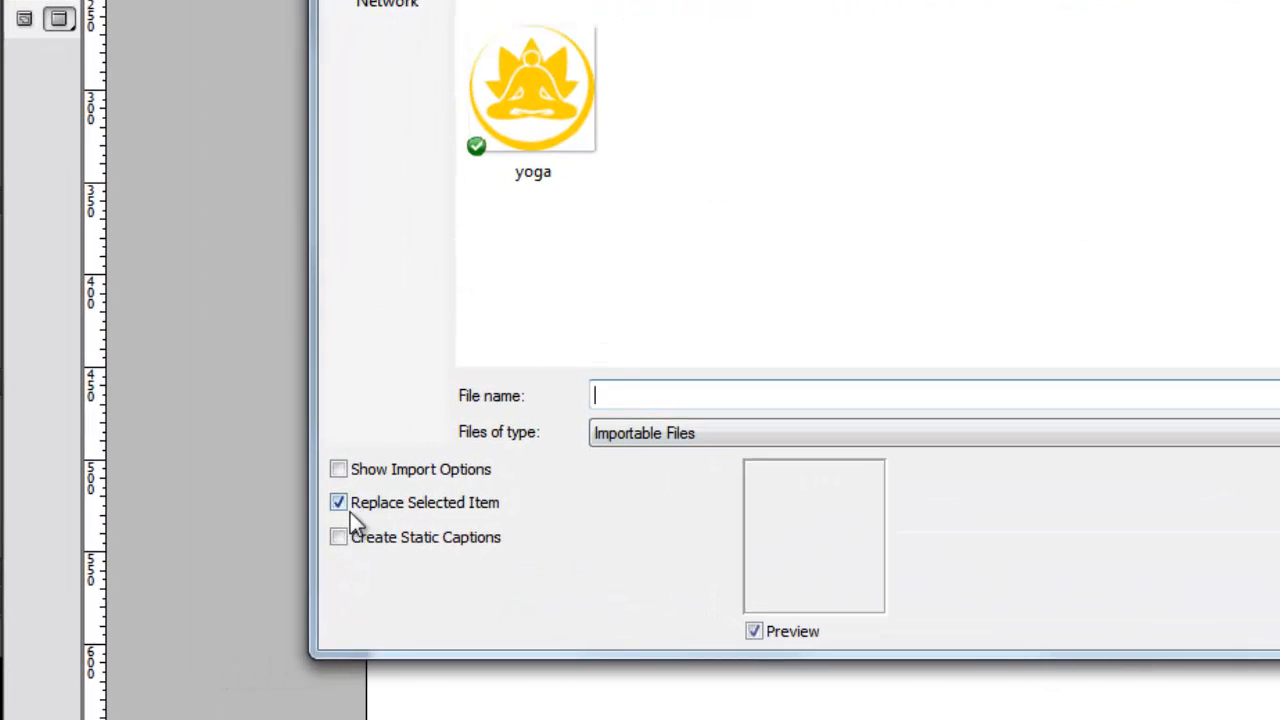
pyautogui.moveTo(484, 512)
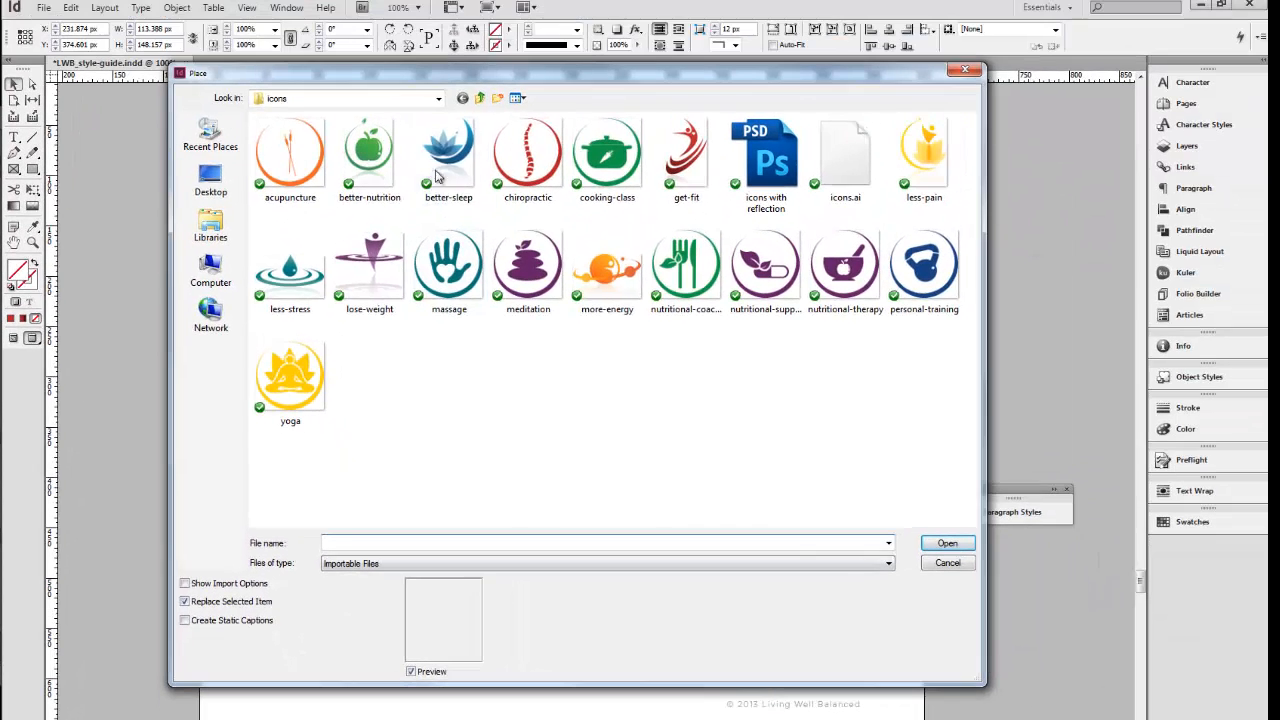
# Step: Place the better-sleep lotus-moon file over the old icon at the same size and deselect it
pyautogui.click(448, 156)
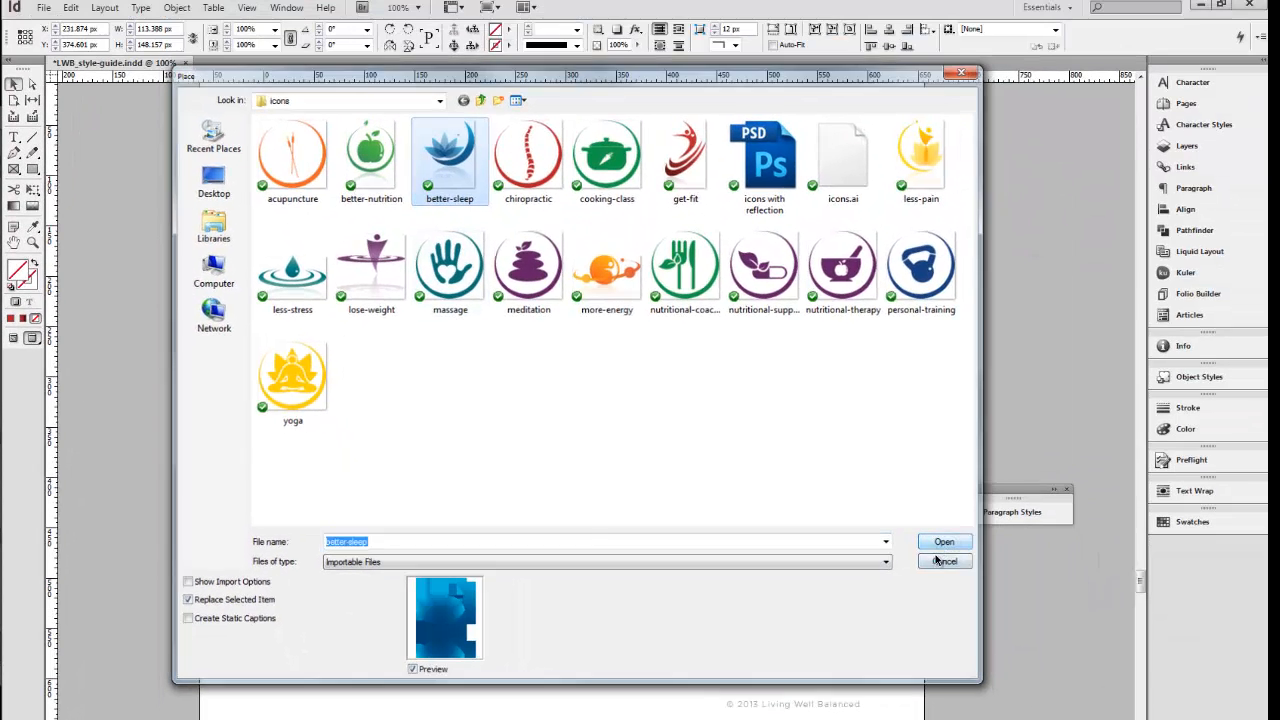
pyautogui.click(944, 540)
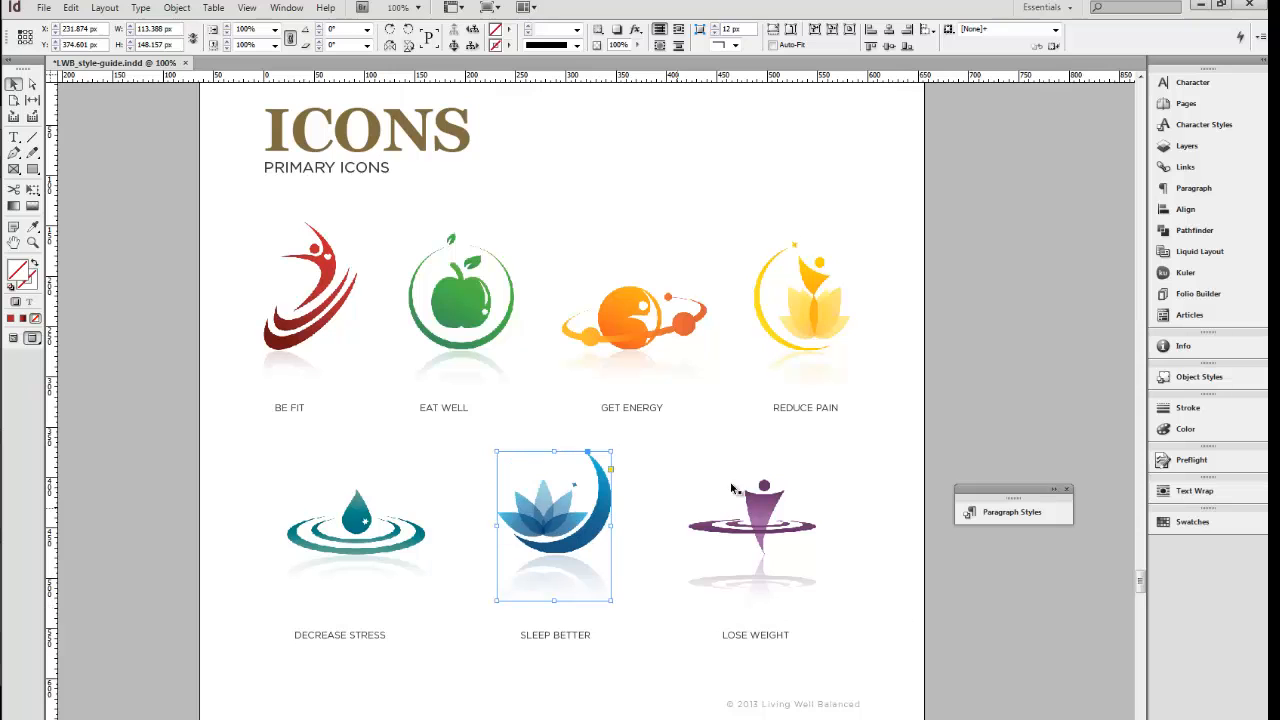
pyautogui.click(994, 460)
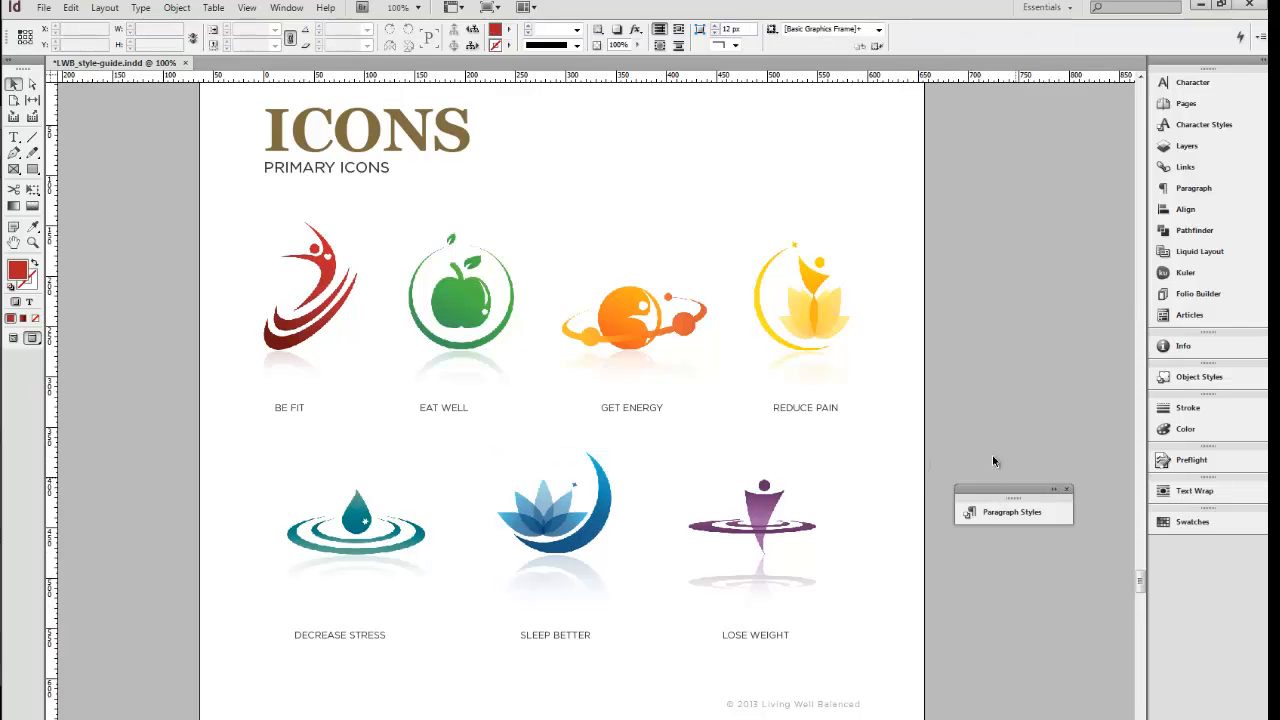